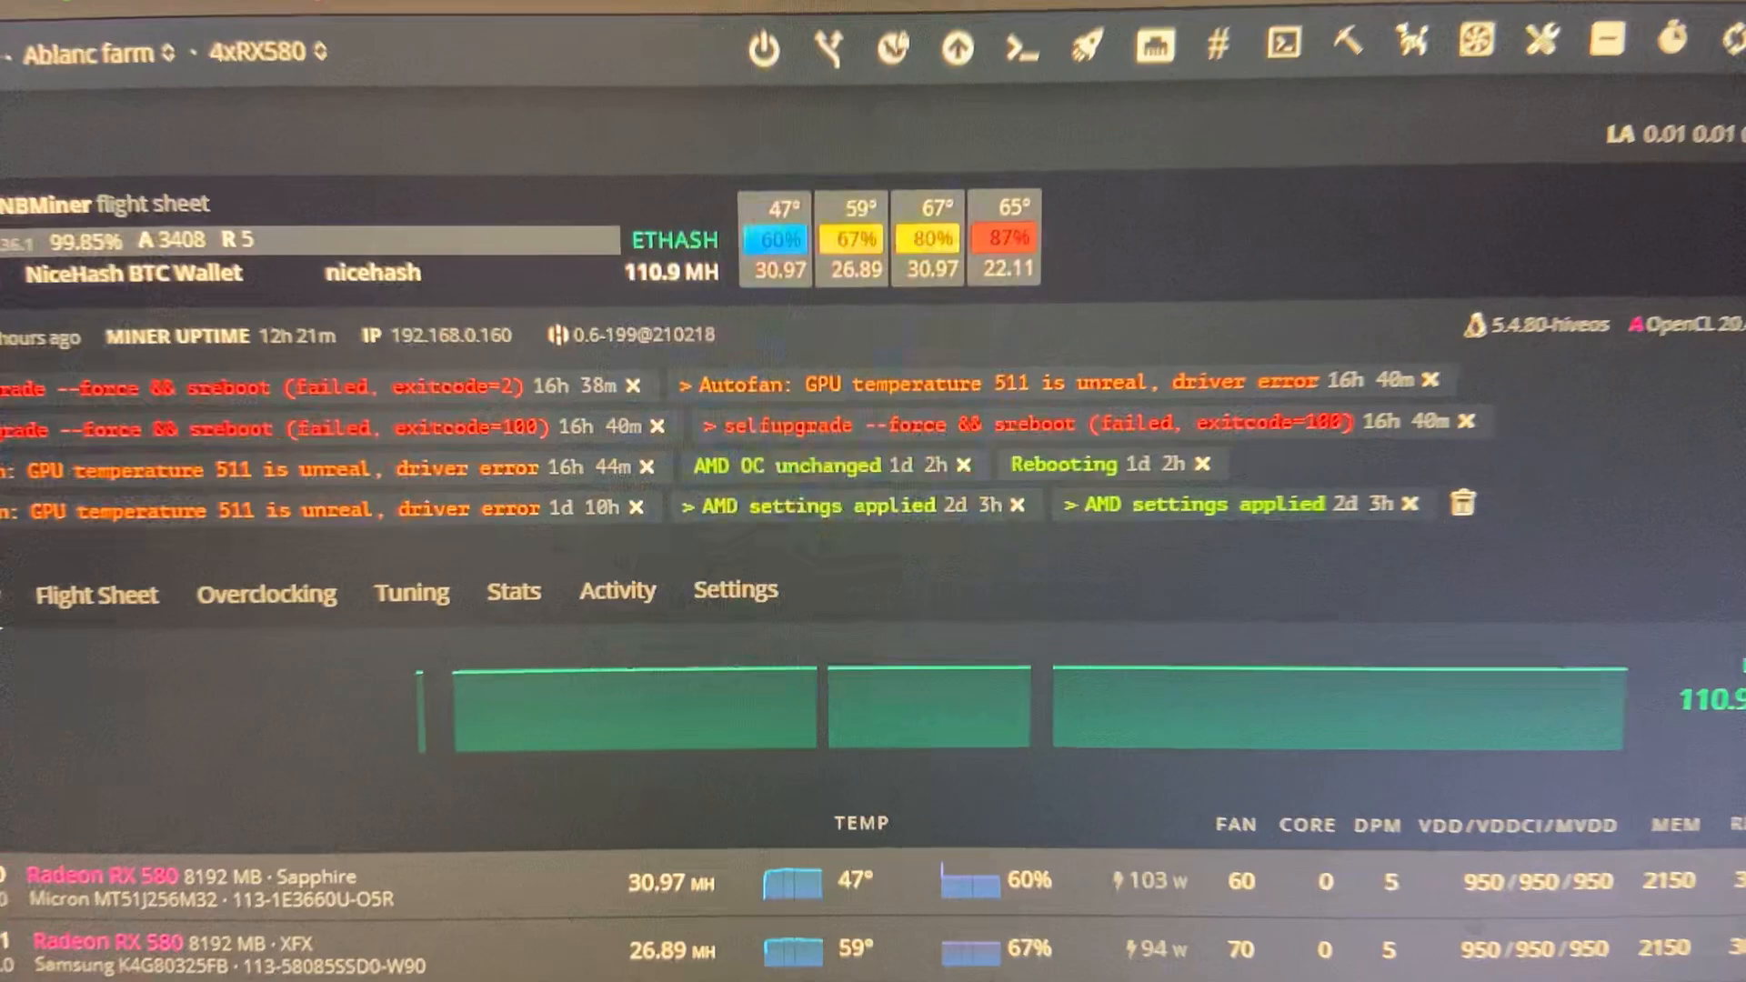
scroll(down, 3)
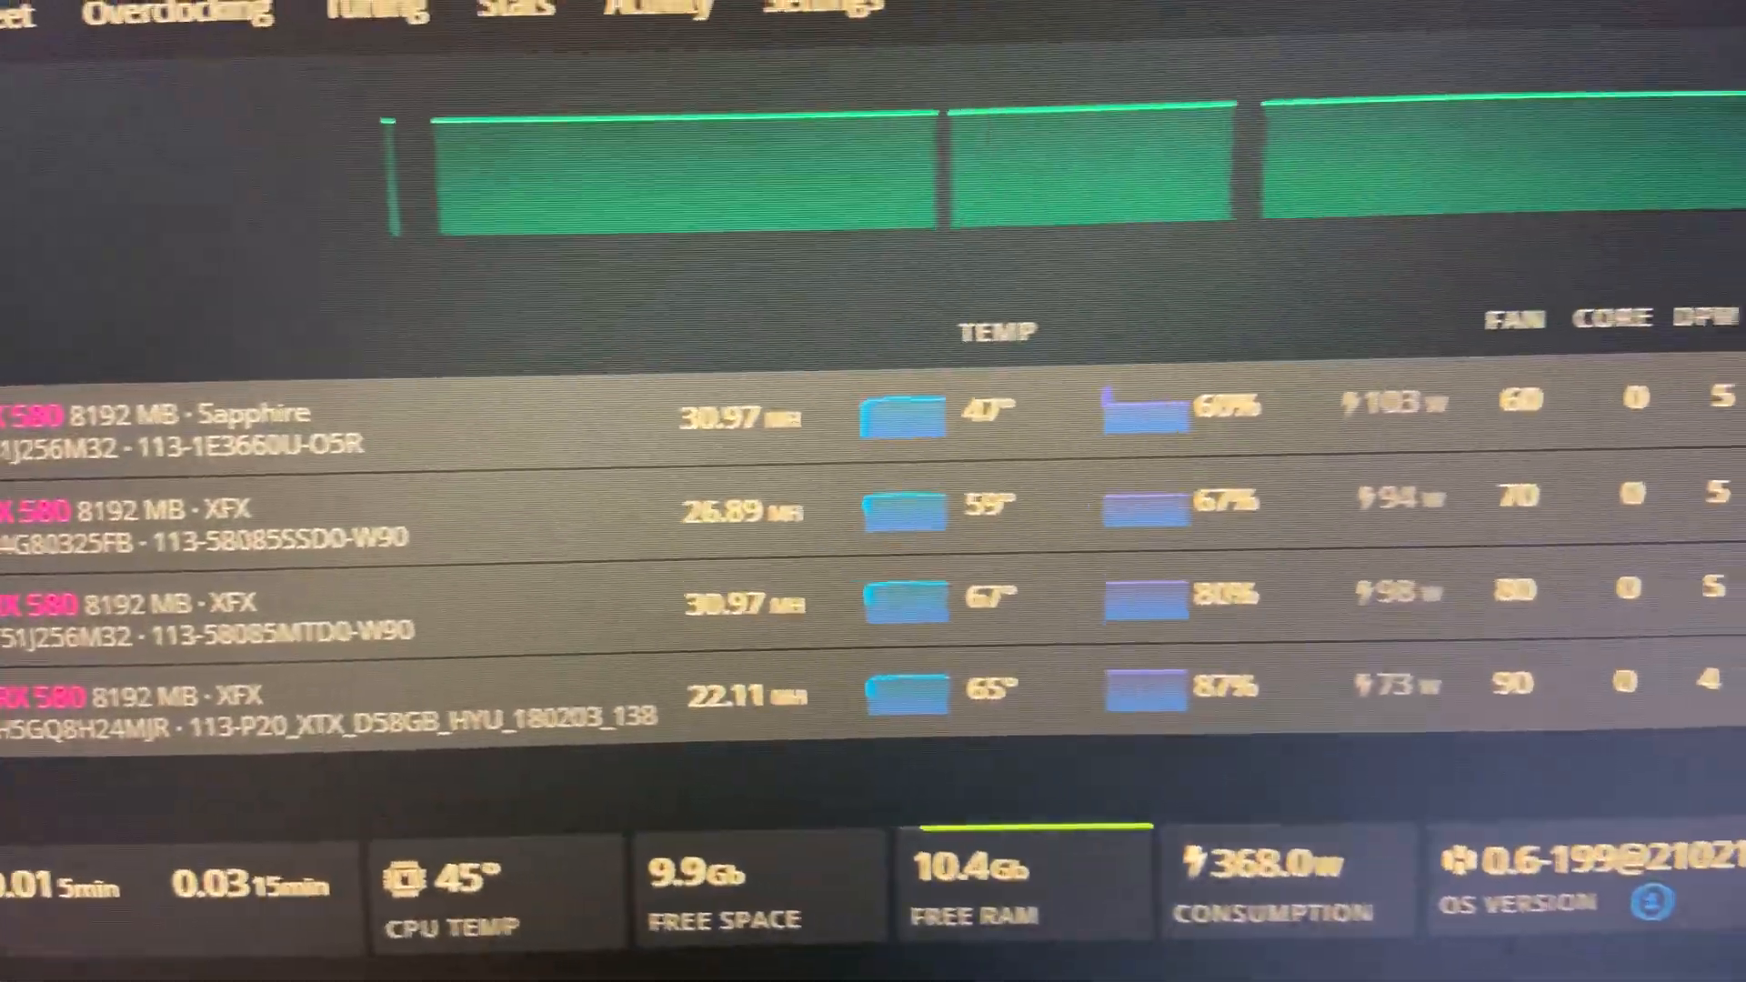
scroll(right, 3)
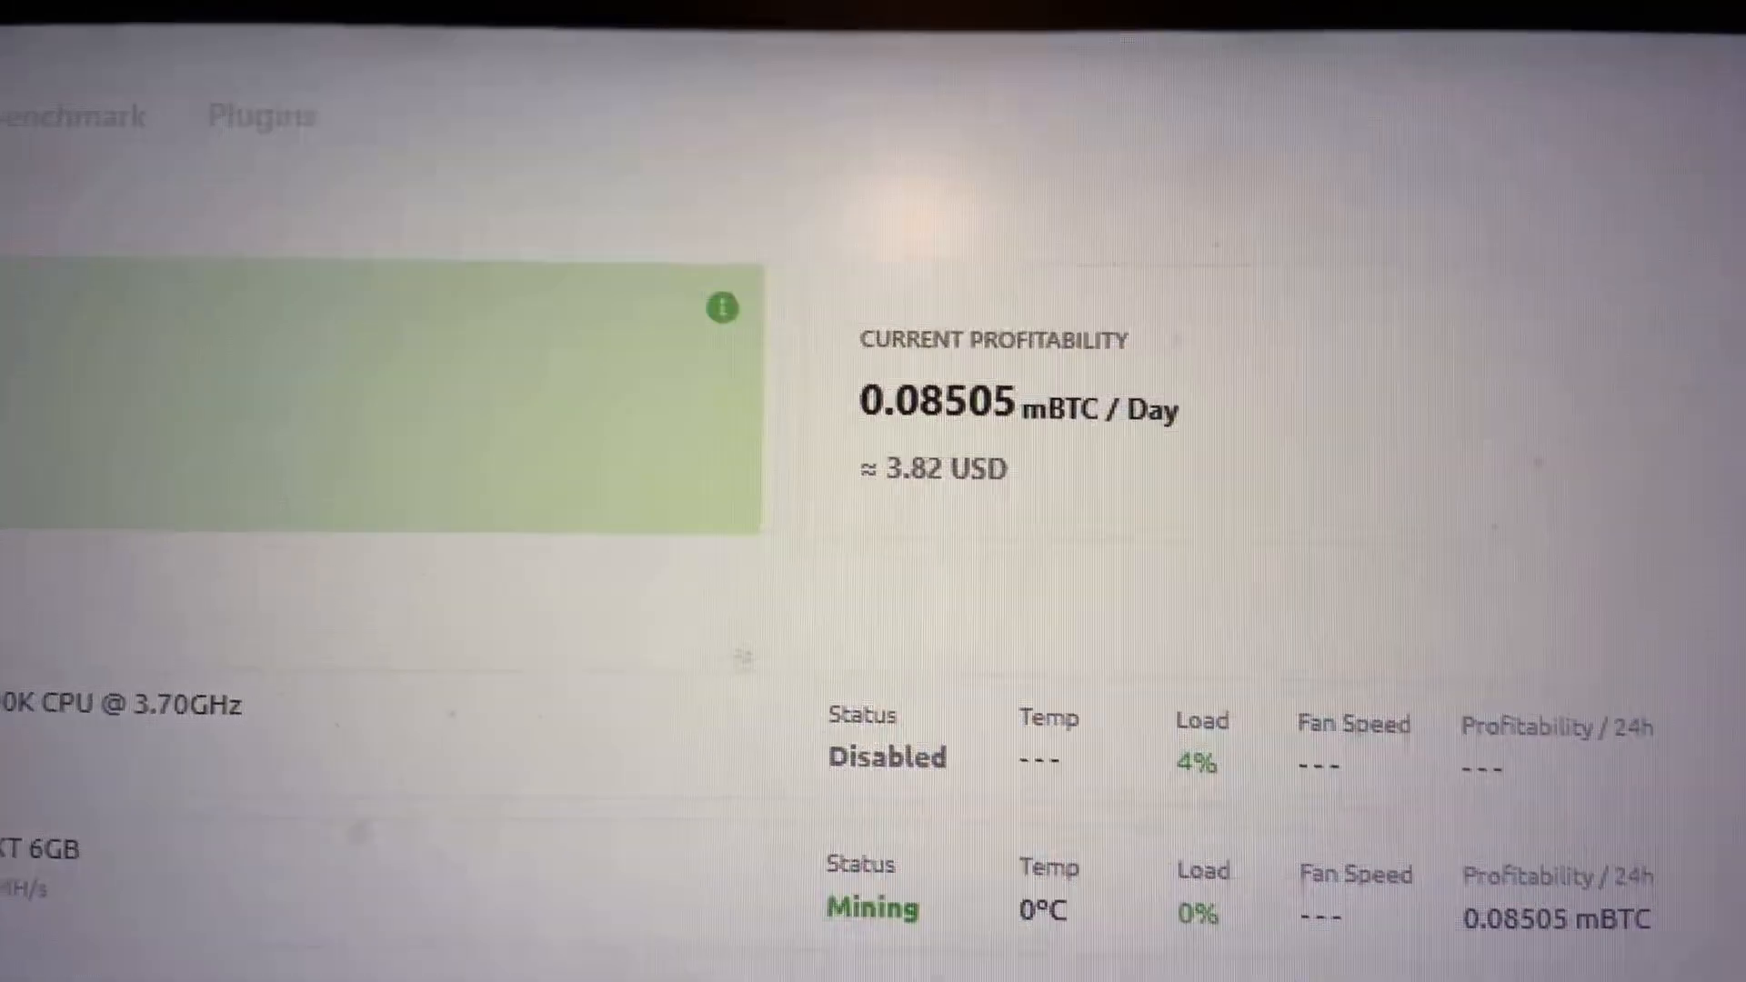
scroll(down, 3)
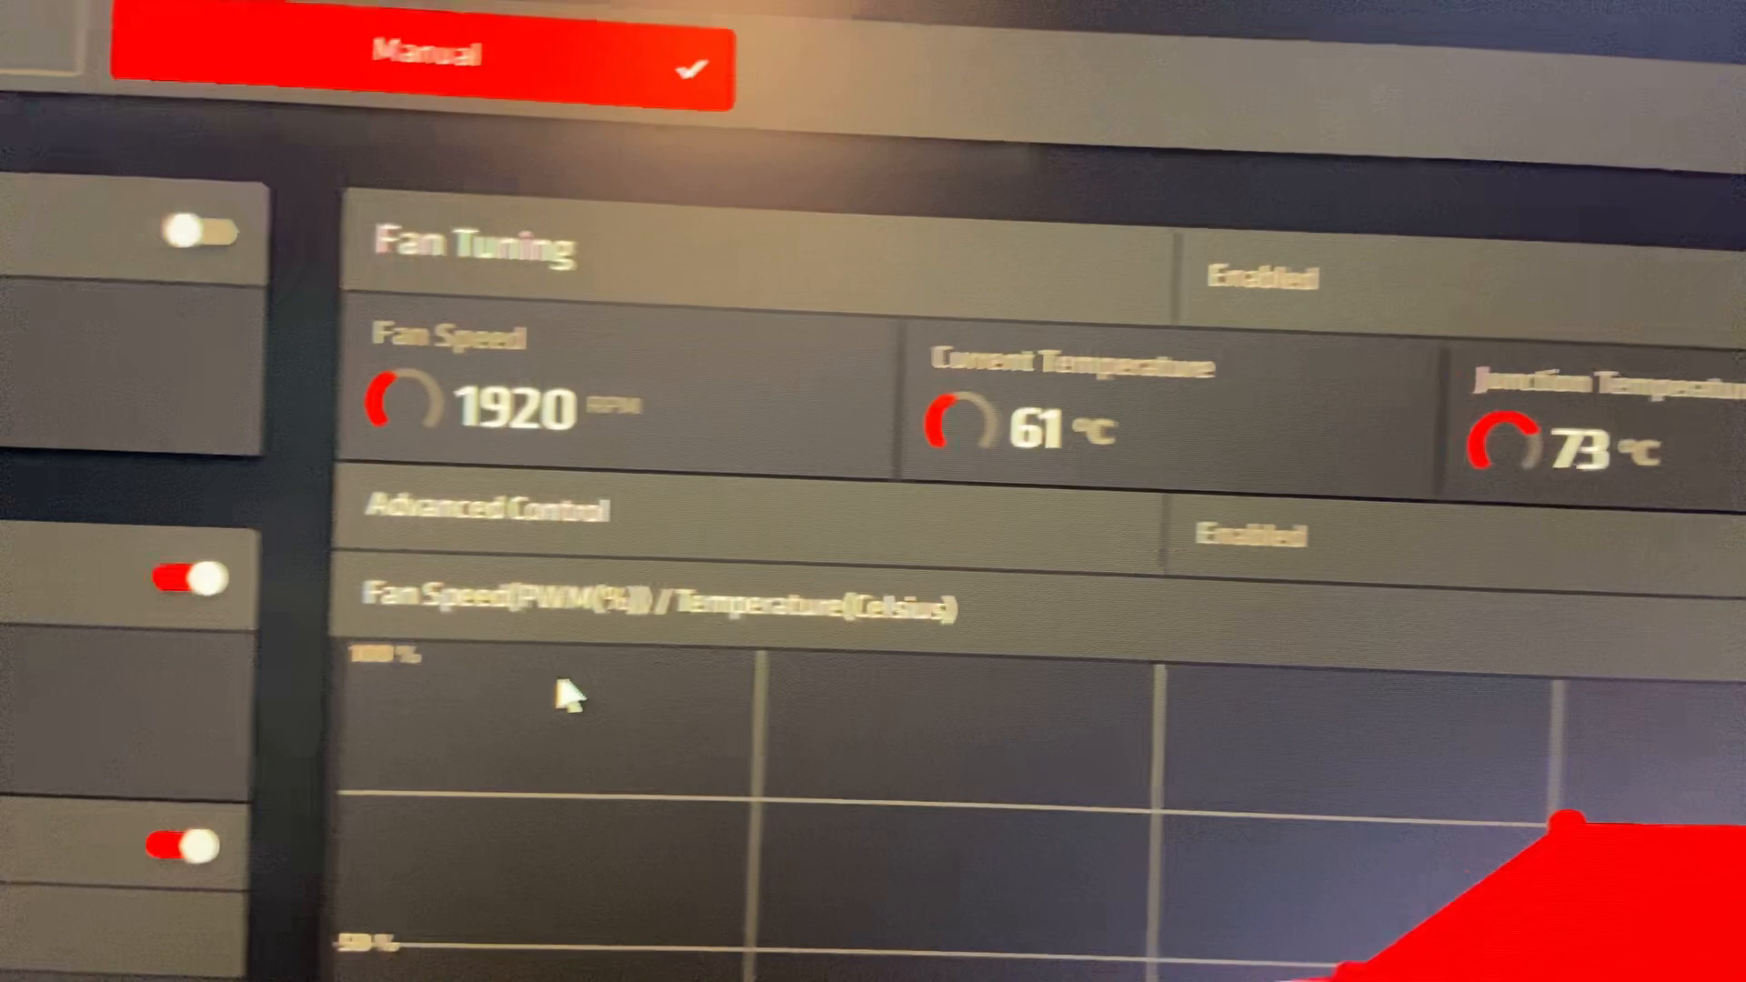
scroll(down, 3)
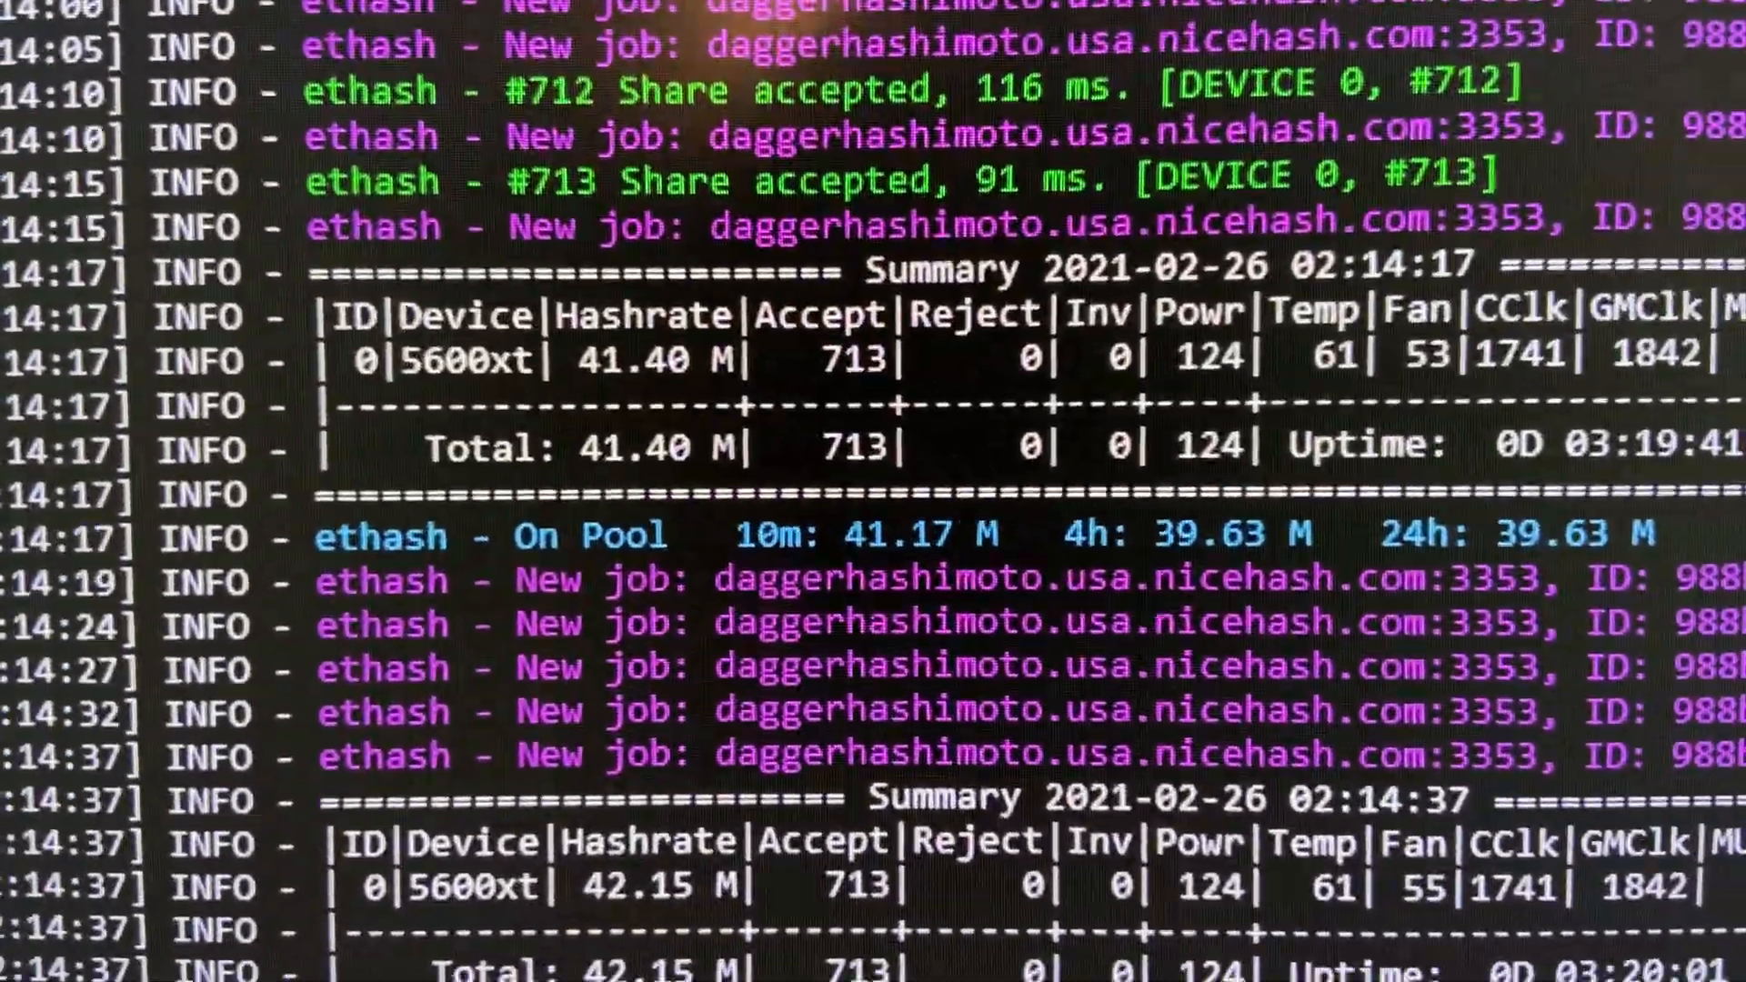
scroll(down, 3)
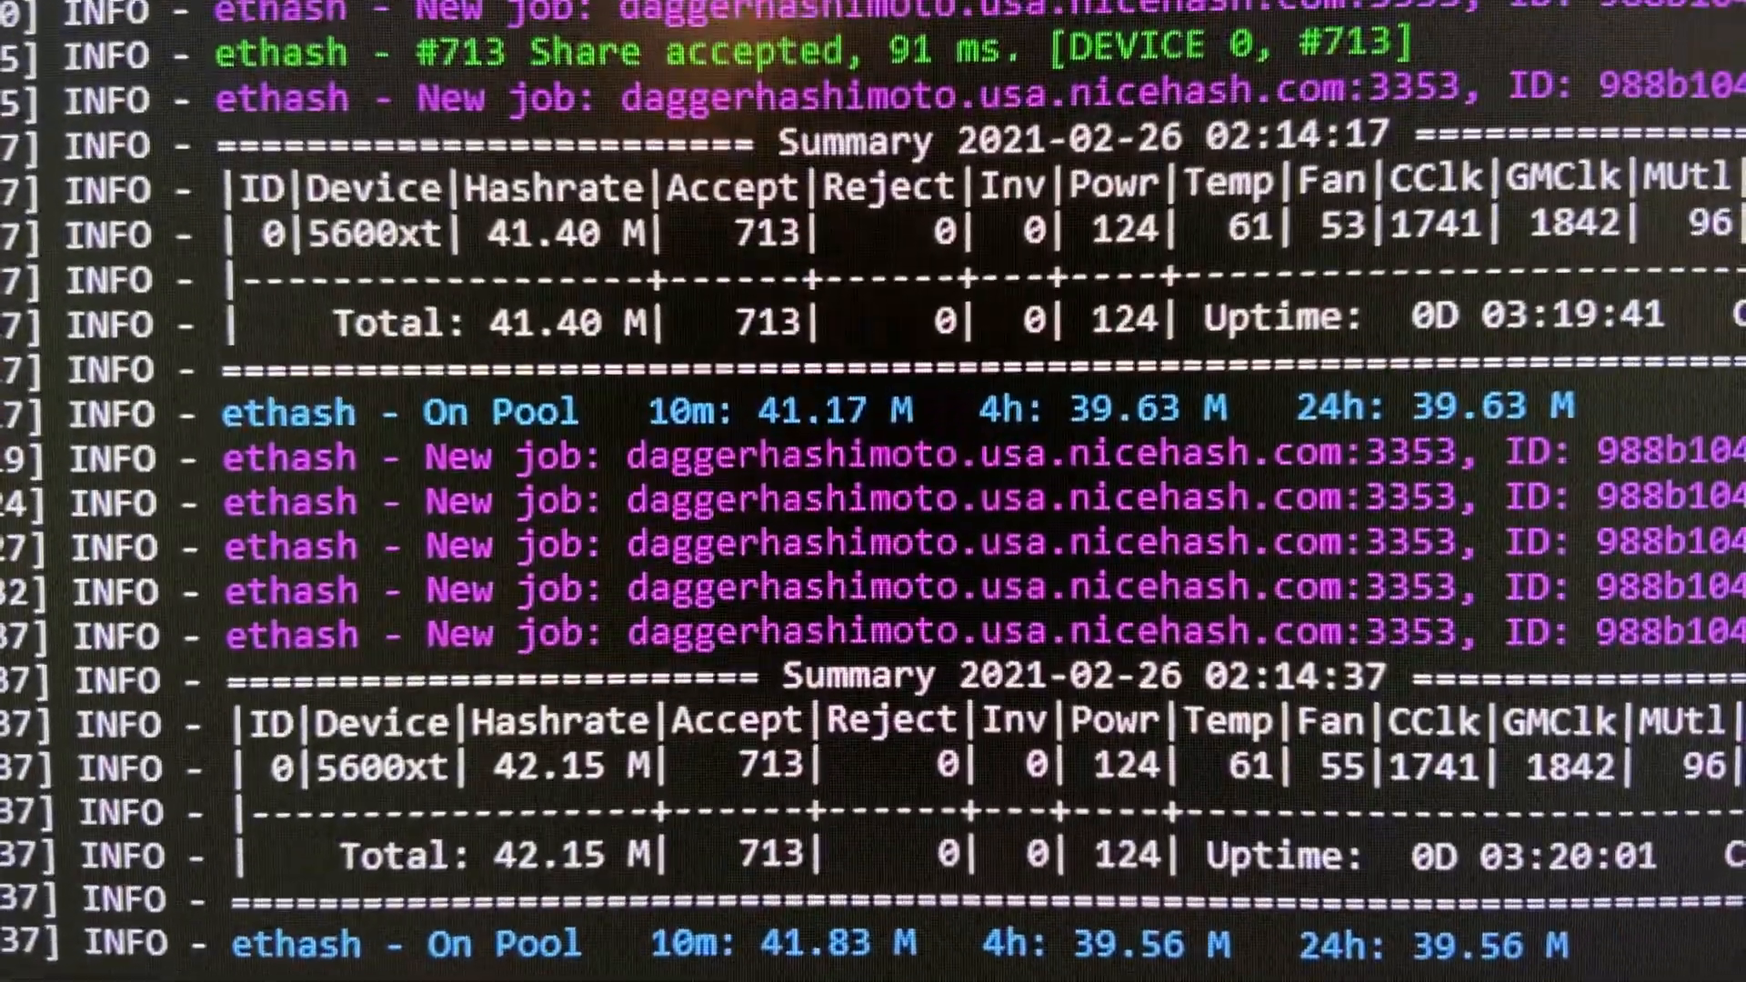